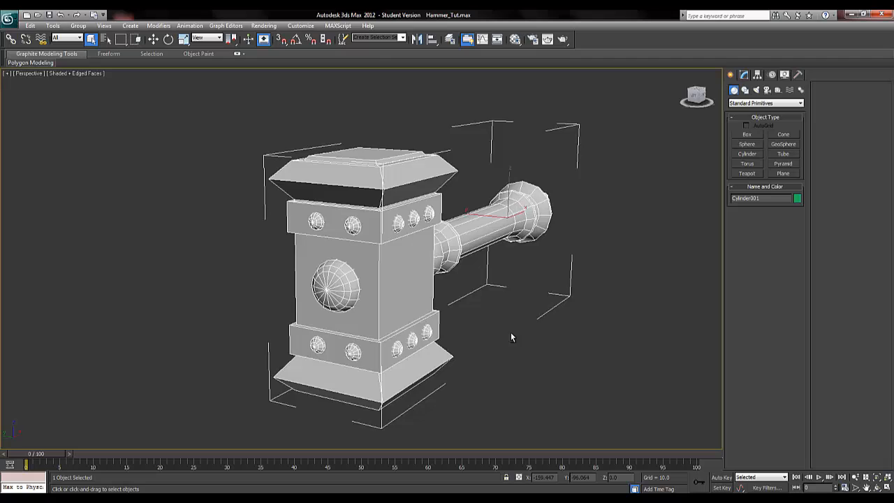
- Give the hammer a material with pure white diffuse colour, then close the material settings
left_click_drag(512, 338, 370, 330)
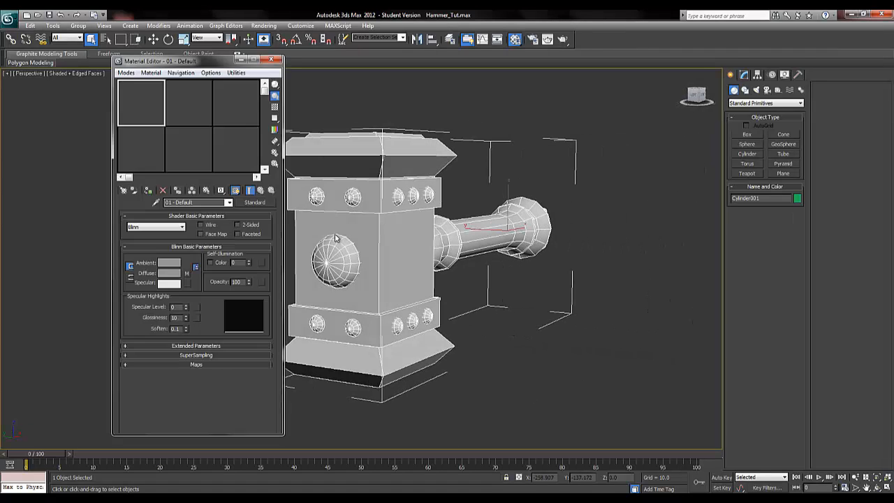
left_click(189, 103)
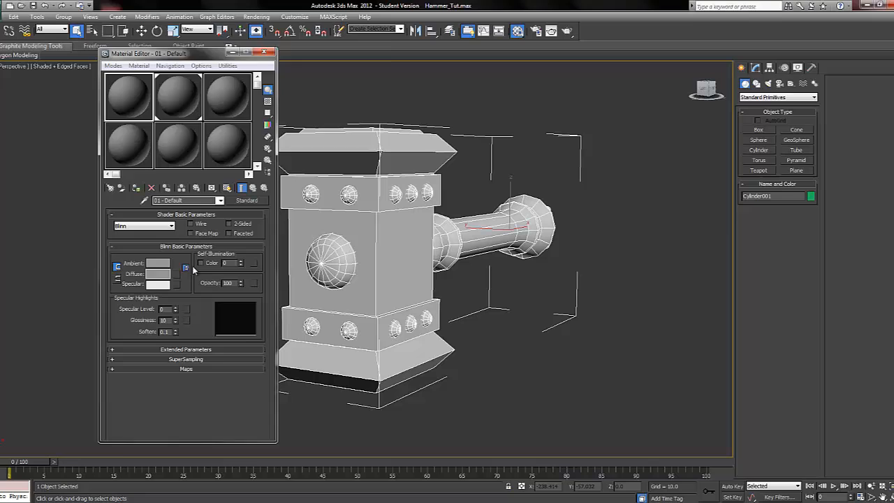
left_click(157, 273)
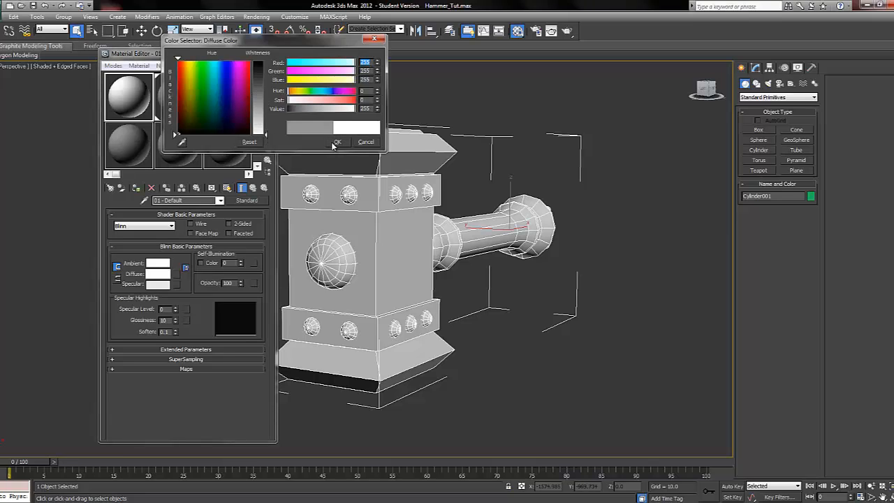
left_click(338, 142)
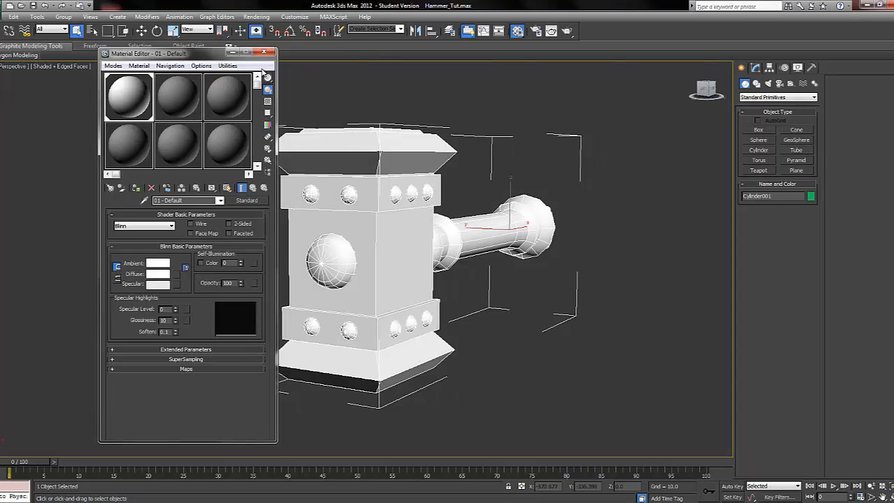
left_click(265, 53)
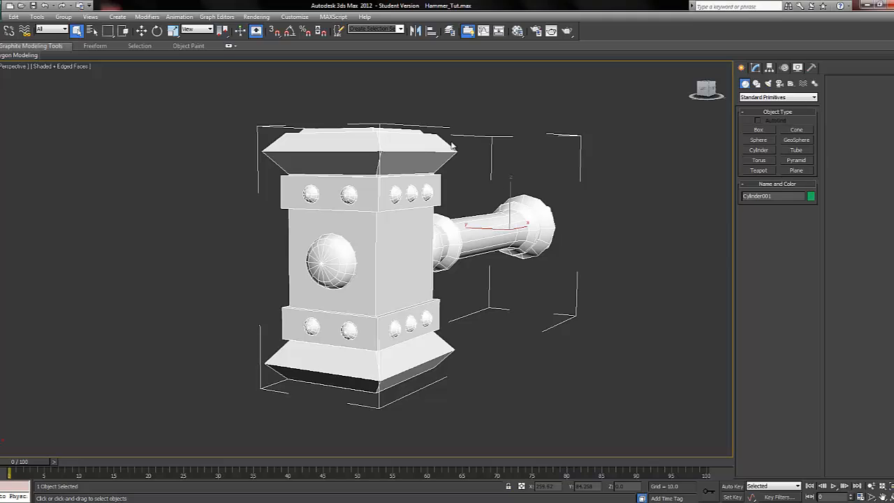
- Create a Standard Skylight in the scene beside the hammer
left_click(755, 67)
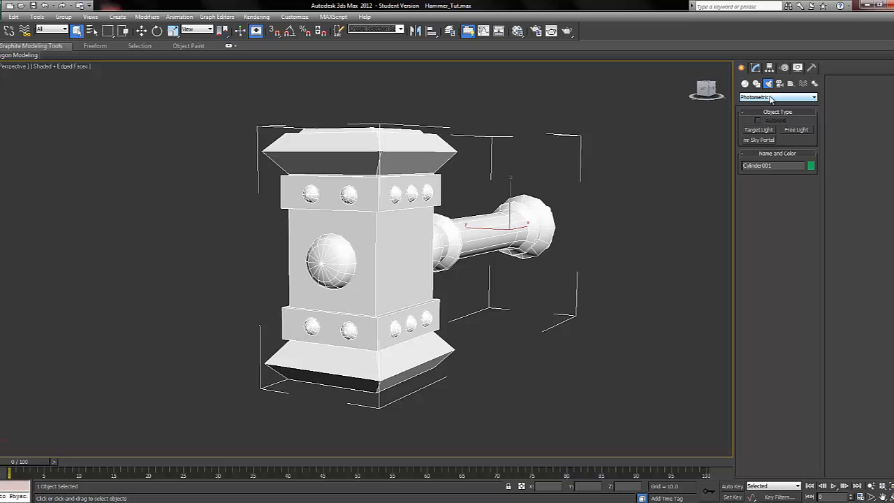
left_click(778, 96)
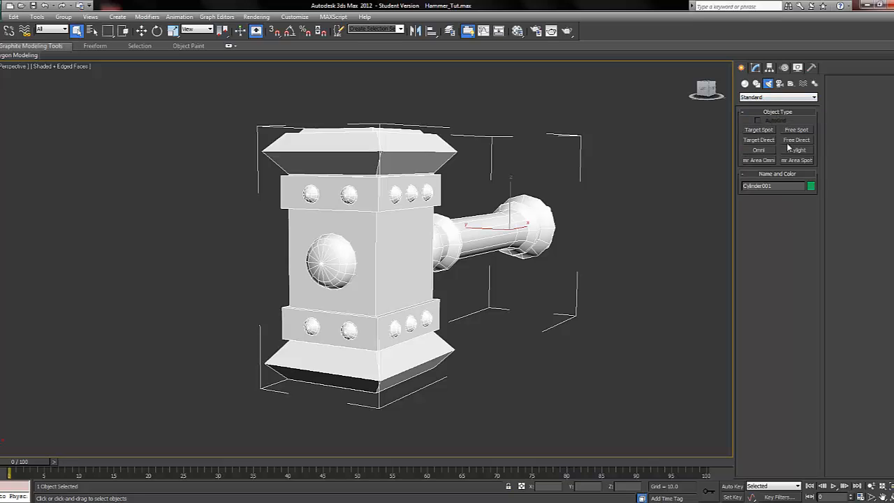
left_click(796, 150)
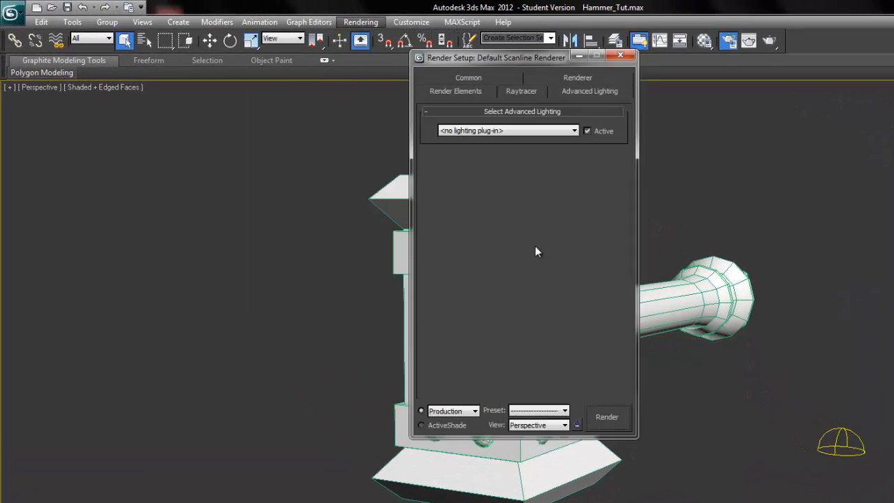
- Set advanced lighting to Light Tracer, render the scene, and open Render To Texture
left_click(508, 130)
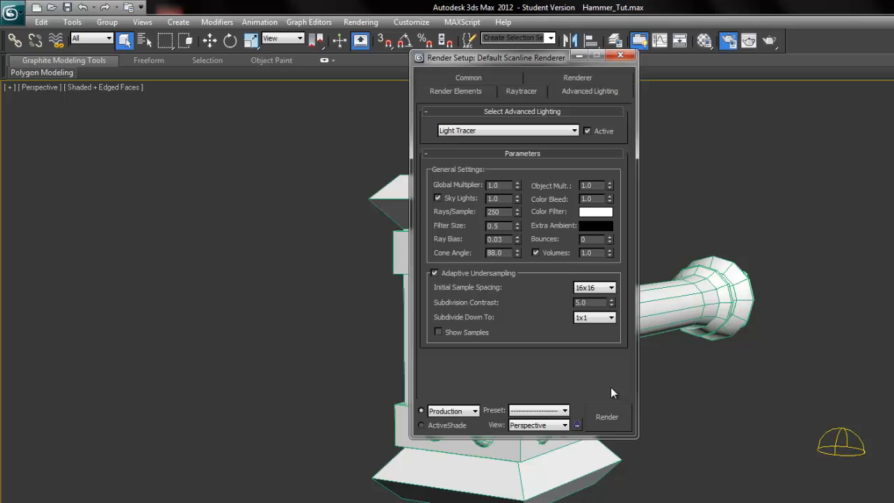
left_click(606, 416)
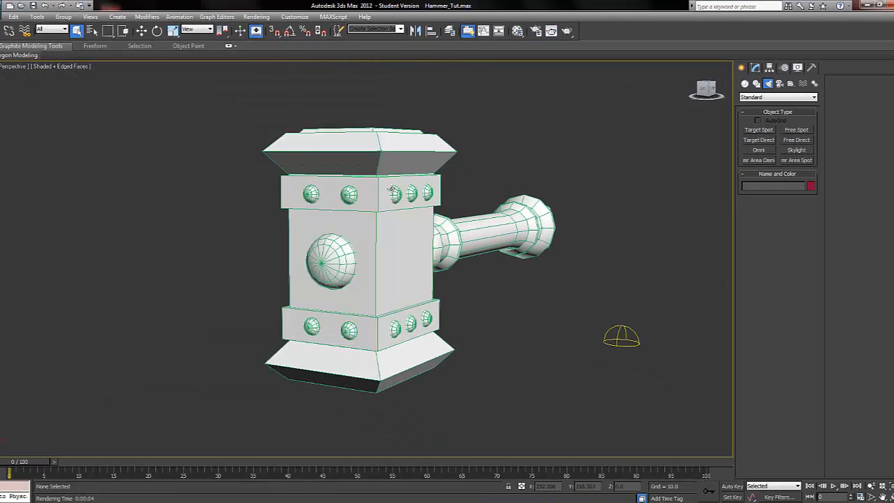
left_click(256, 16)
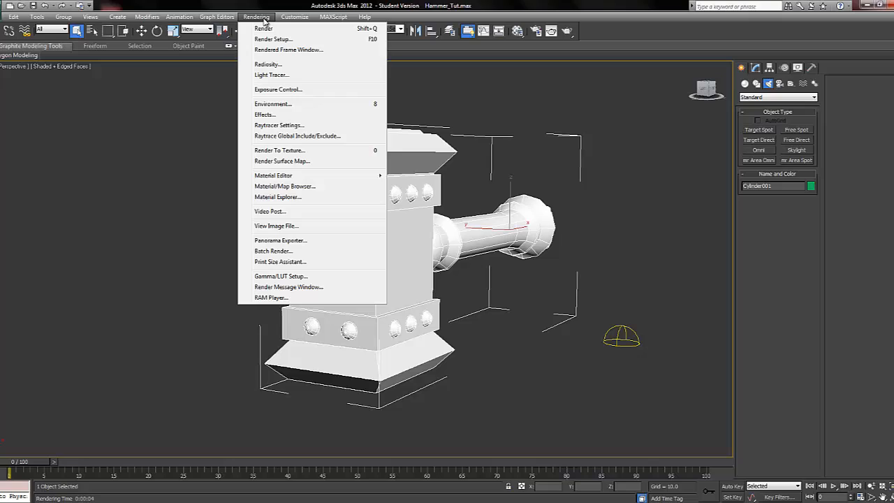
mouse_move(264, 28)
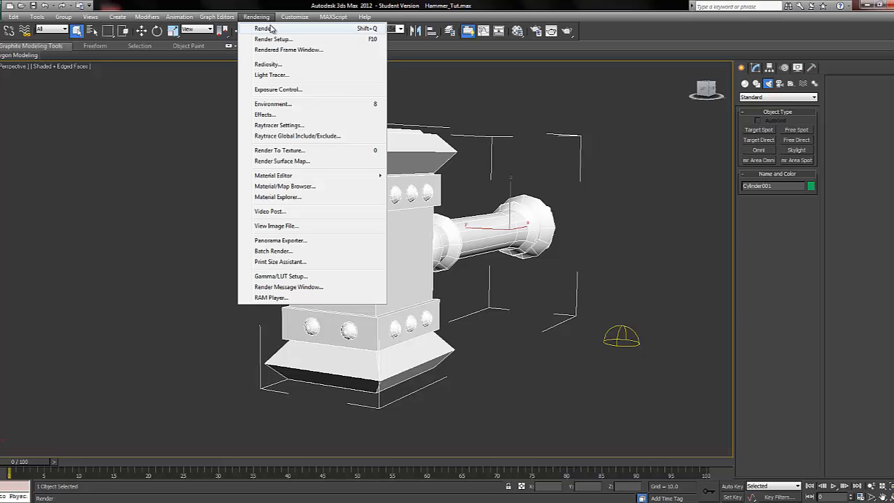
left_click(279, 150)
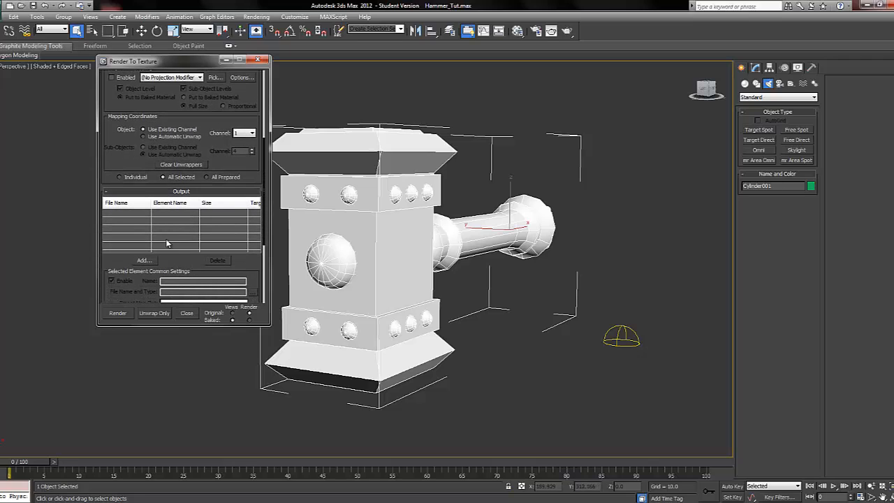
- Add a LightingMap element for Cylinder001 to the bake output list
left_click(144, 260)
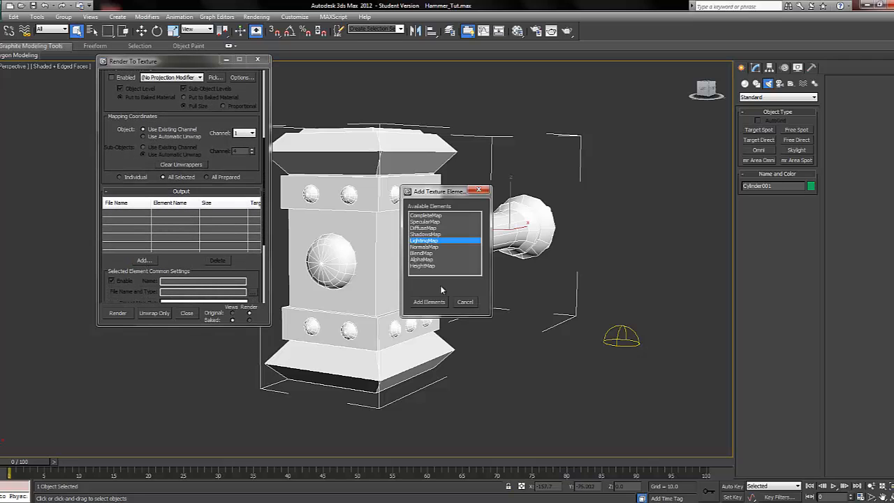
left_click(428, 301)
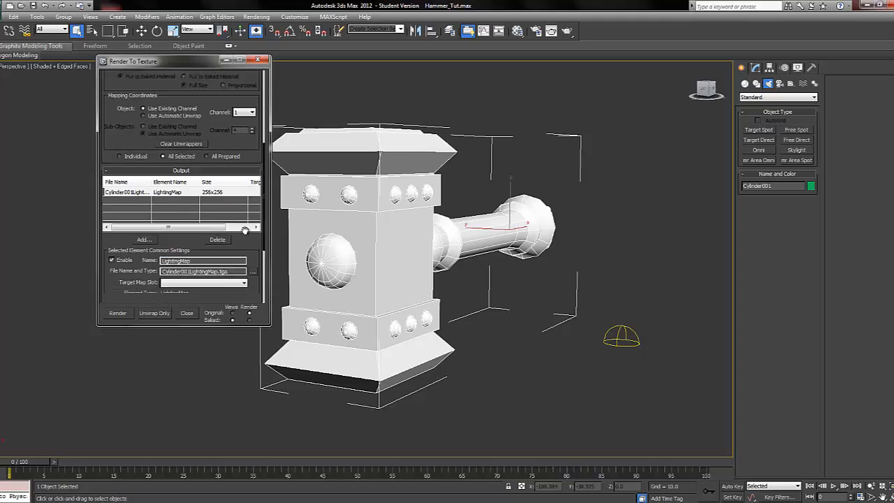
- Save the LightingMap output to the Desktop as a 32-bit Targa file
left_click(253, 271)
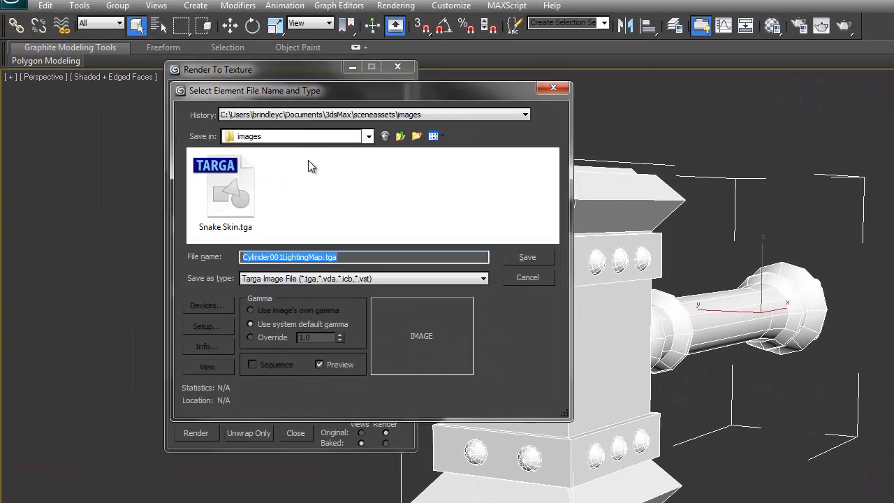
left_click(369, 136)
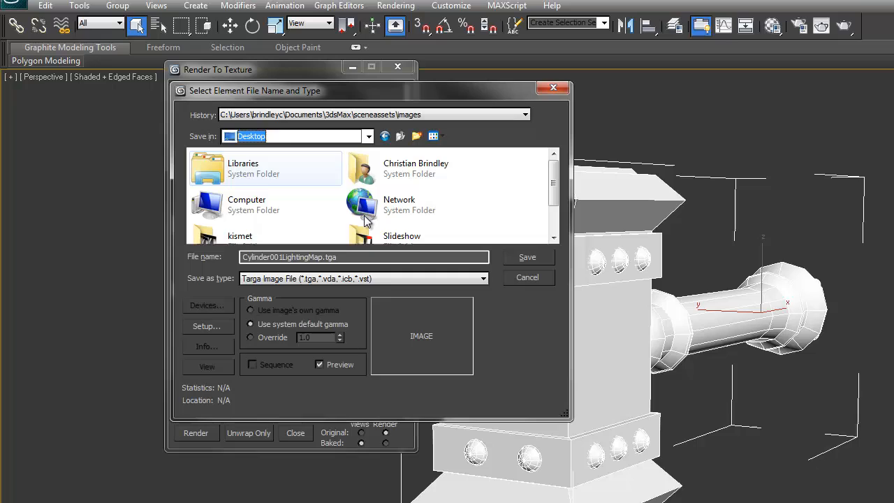
left_click(207, 326)
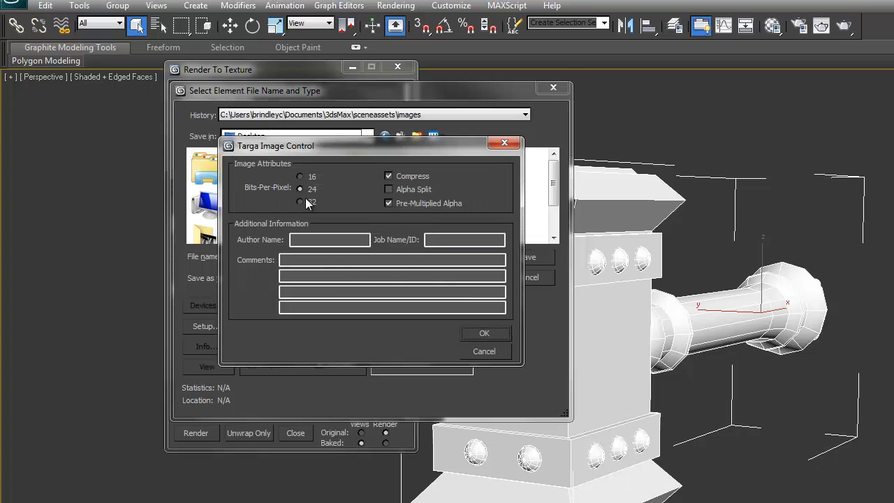
left_click(299, 202)
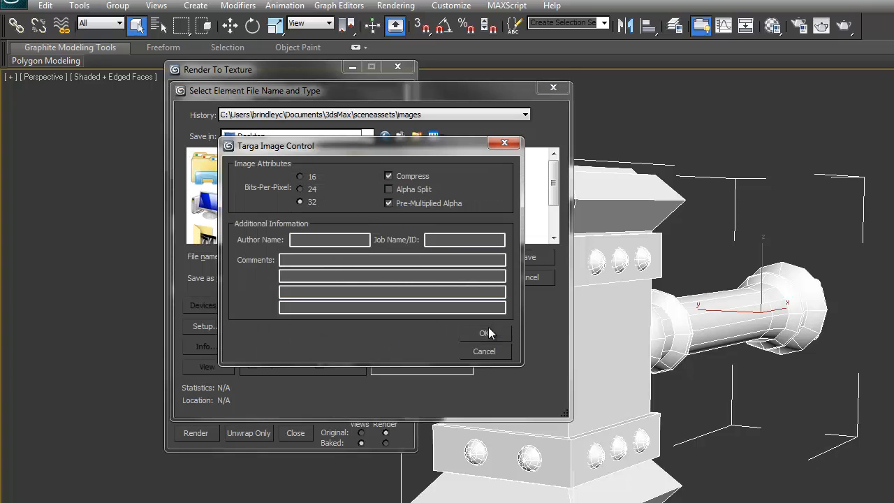
left_click(485, 333)
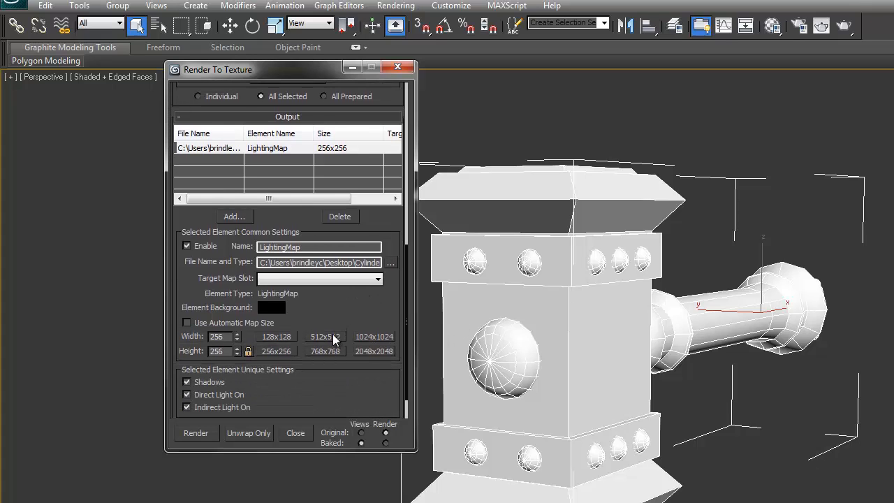
- Set the LightingMap bake size to the 512x512 preset
left_click(325, 337)
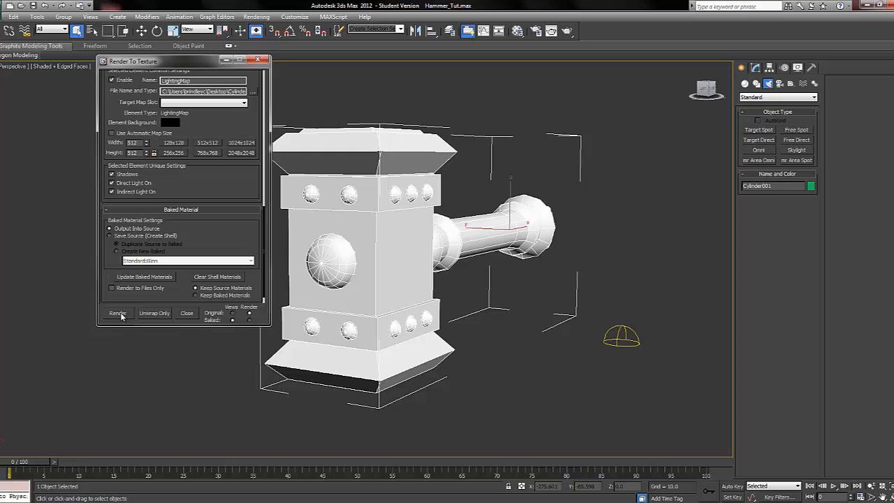
- Render the LightingMap bake, continuing past the Missing Map Targets warning
left_click(118, 312)
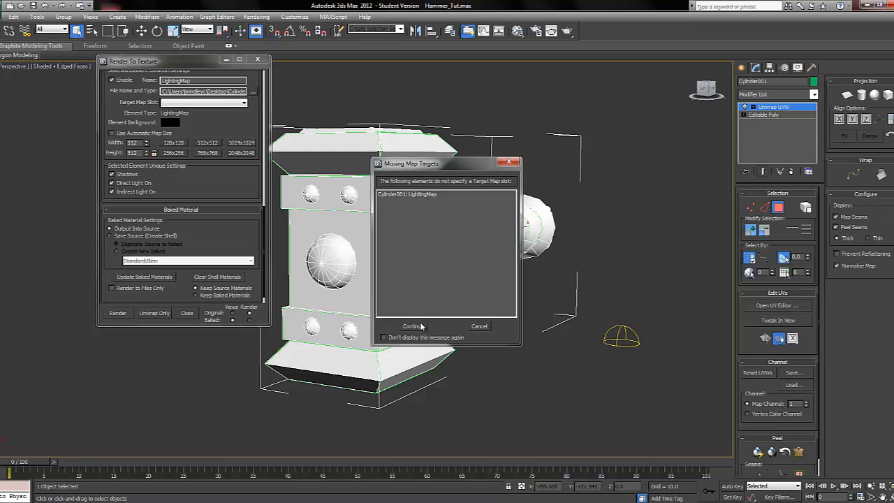
left_click(411, 326)
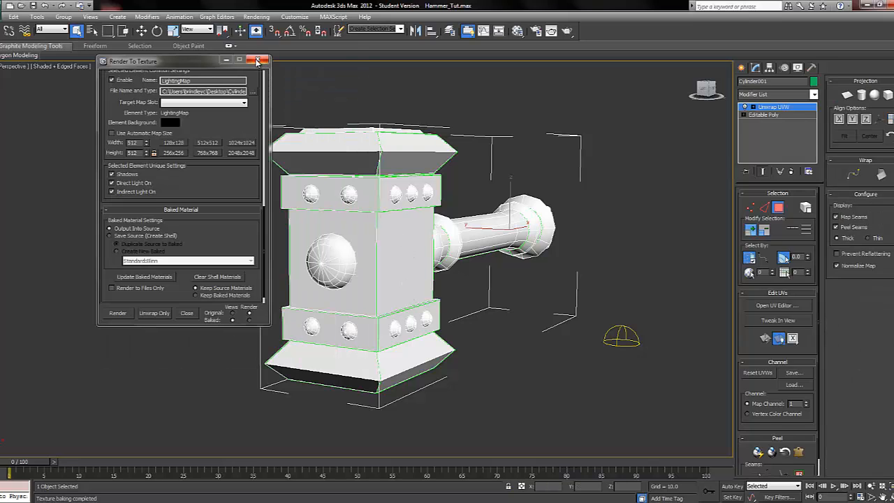
- Close the Render To Texture window and zoom out on the hammer scene
left_click(257, 61)
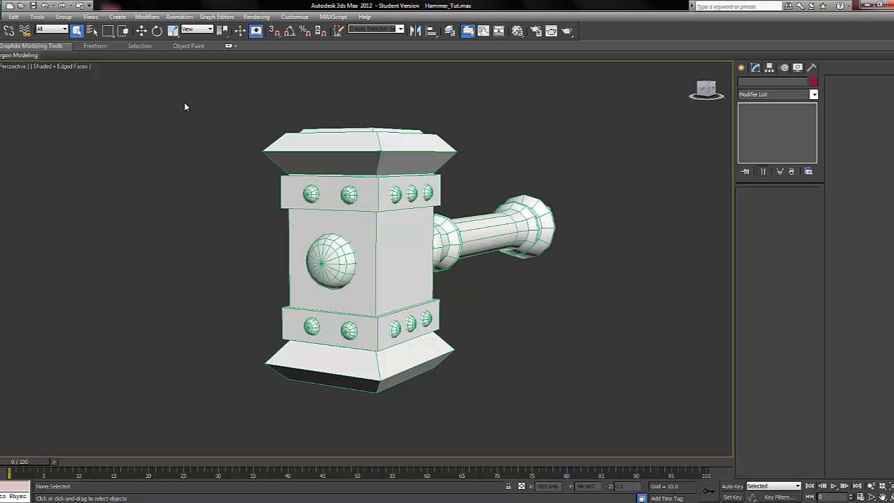
mouse_move(440, 224)
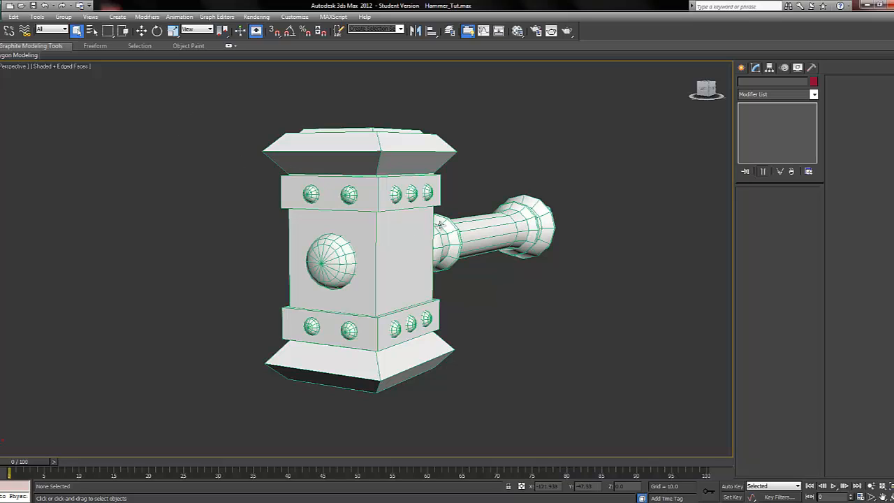
scroll("down", 3)
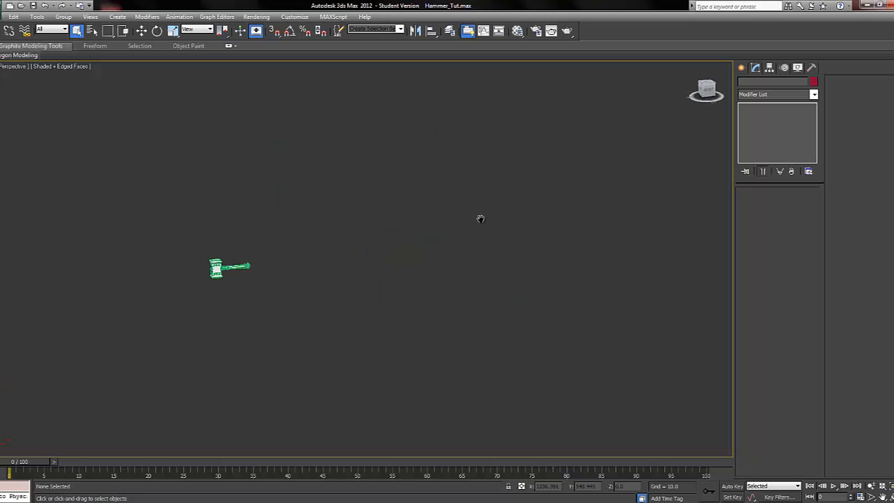